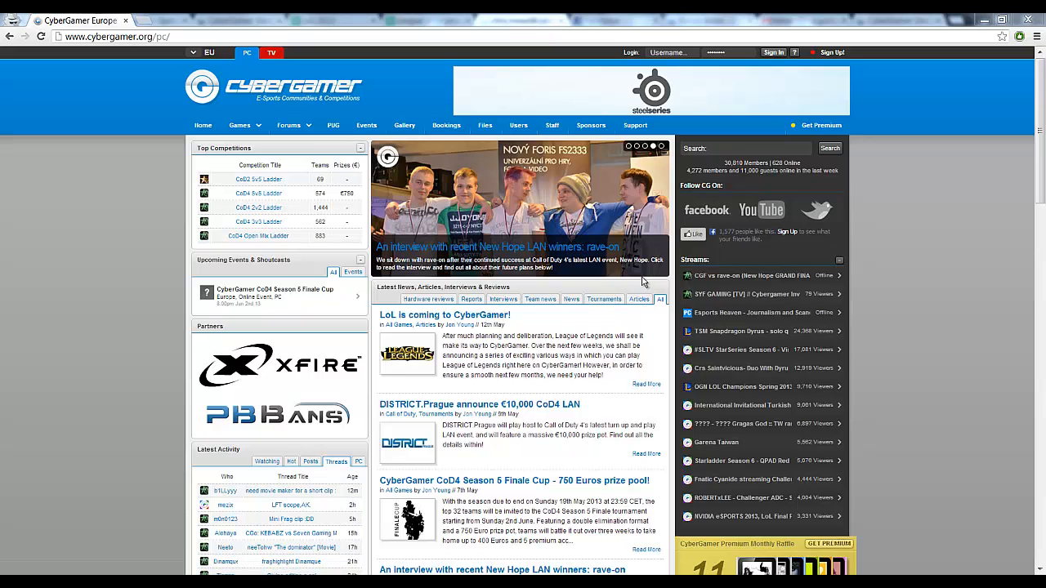
Step: Sign in to CyberGamer with the username 'nreo' from the top login fields
{"action": "left_click", "coordinate": [830, 52]}
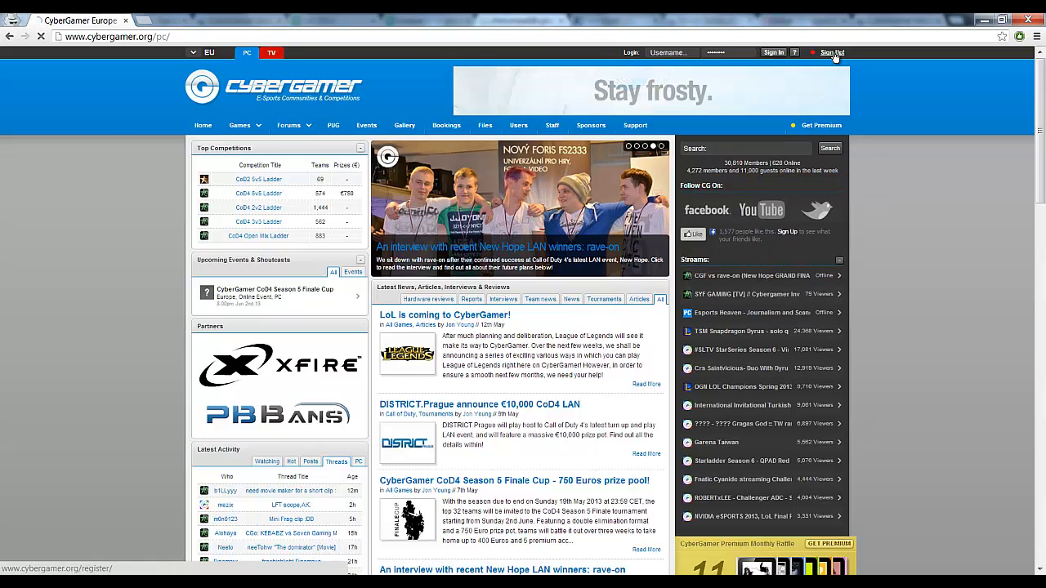
{"action": "left_click", "coordinate": [830, 53]}
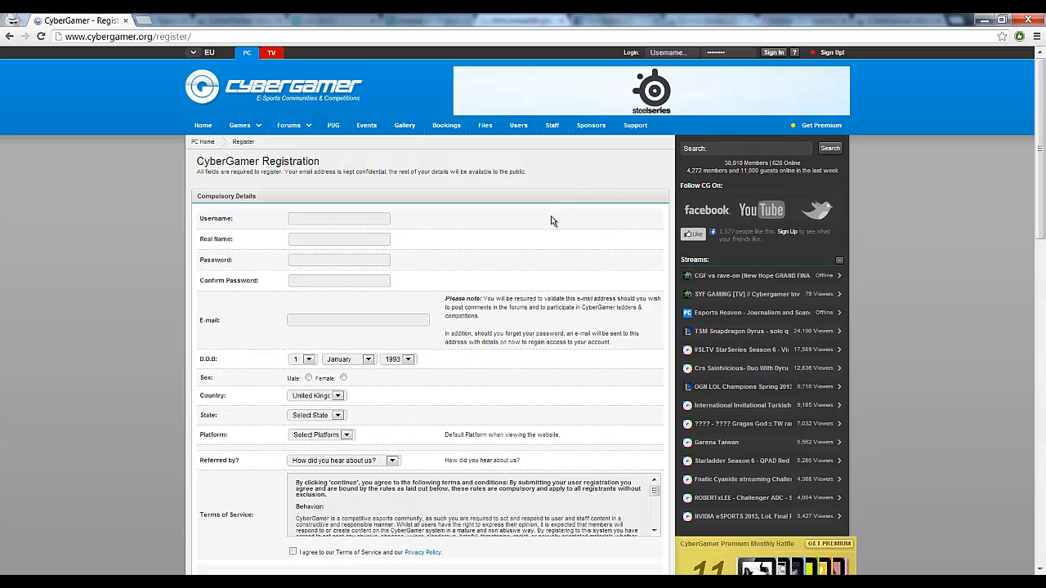
{"action": "mouse_move", "coordinate": [534, 240]}
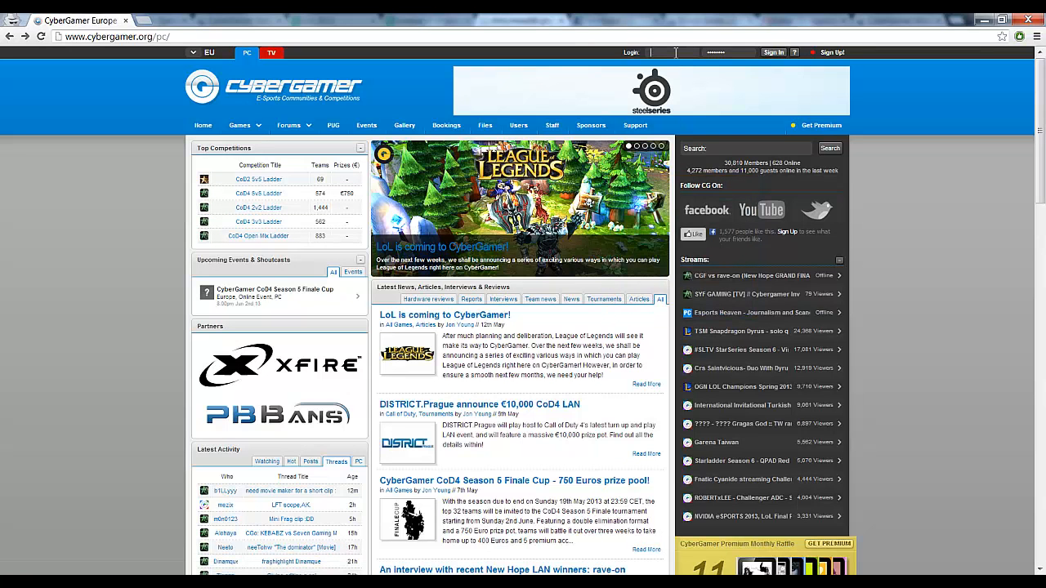
{"action": "type", "text": "nreo"}
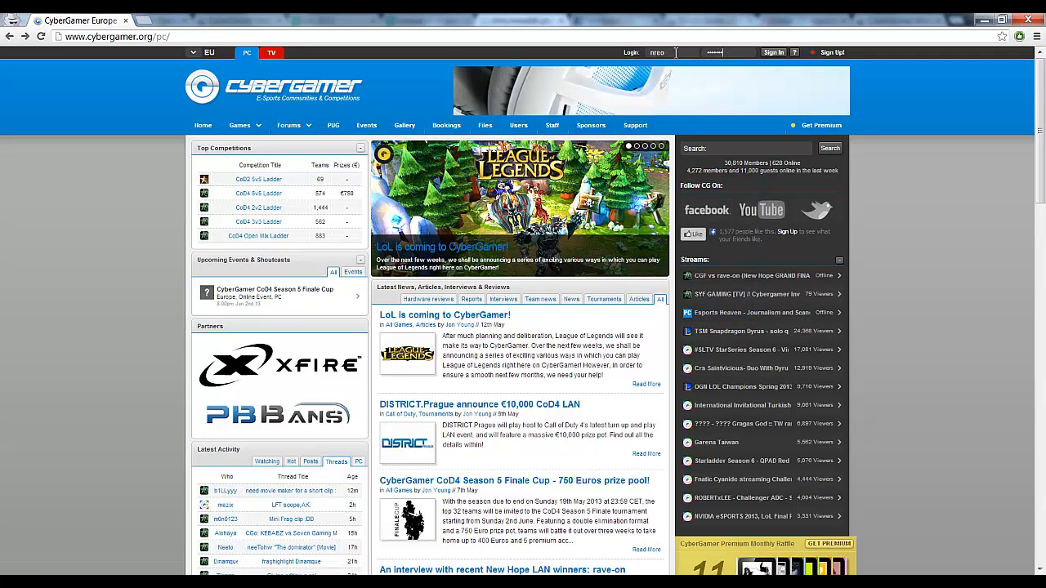
{"action": "left_click", "coordinate": [771, 52]}
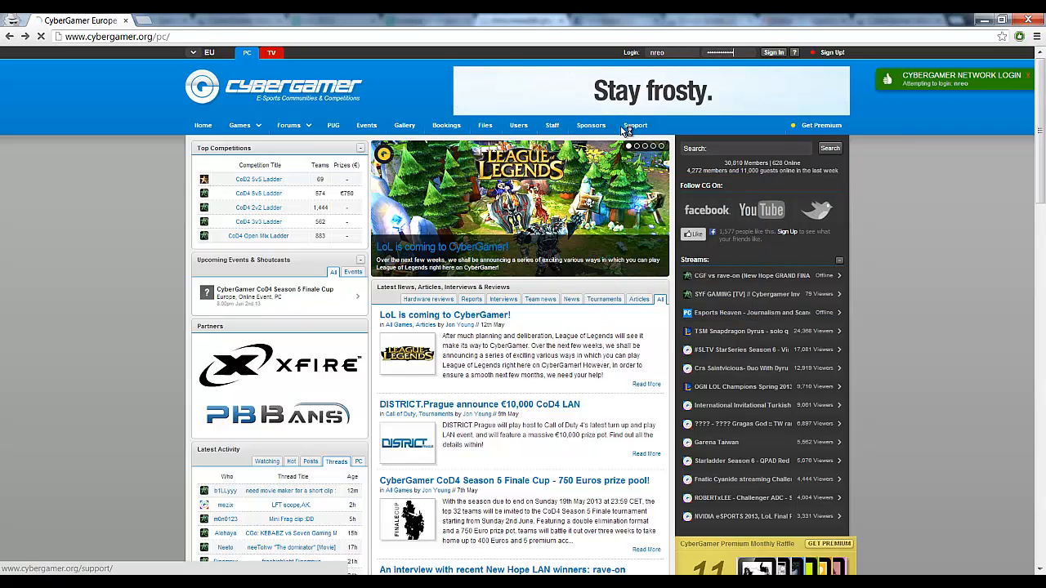
{"action": "left_click", "coordinate": [773, 53]}
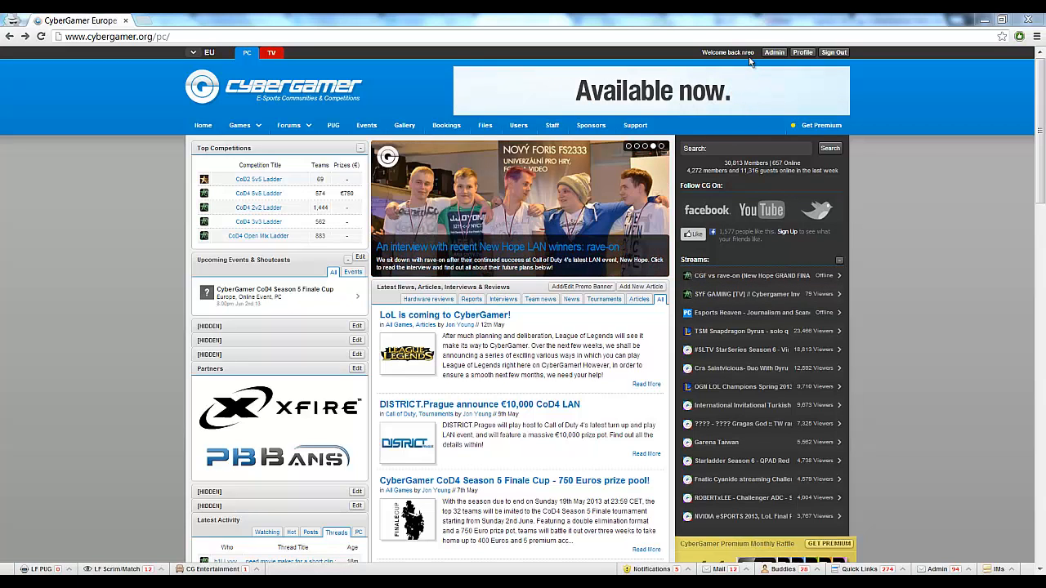
{"action": "mouse_move", "coordinate": [741, 53]}
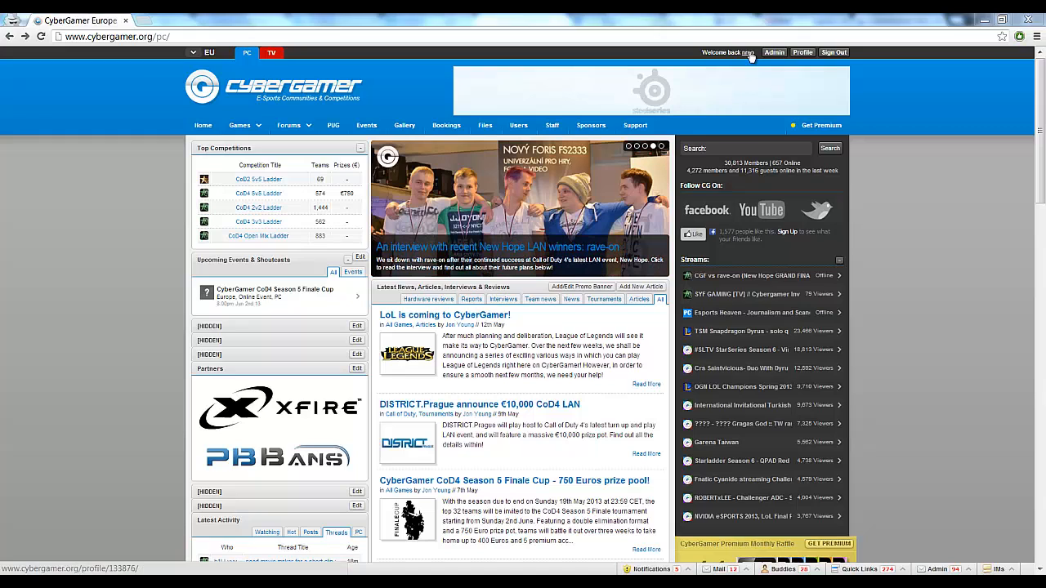
Step: View the nreo profile page with its general information, buddies and recent activity
{"action": "left_click", "coordinate": [801, 51]}
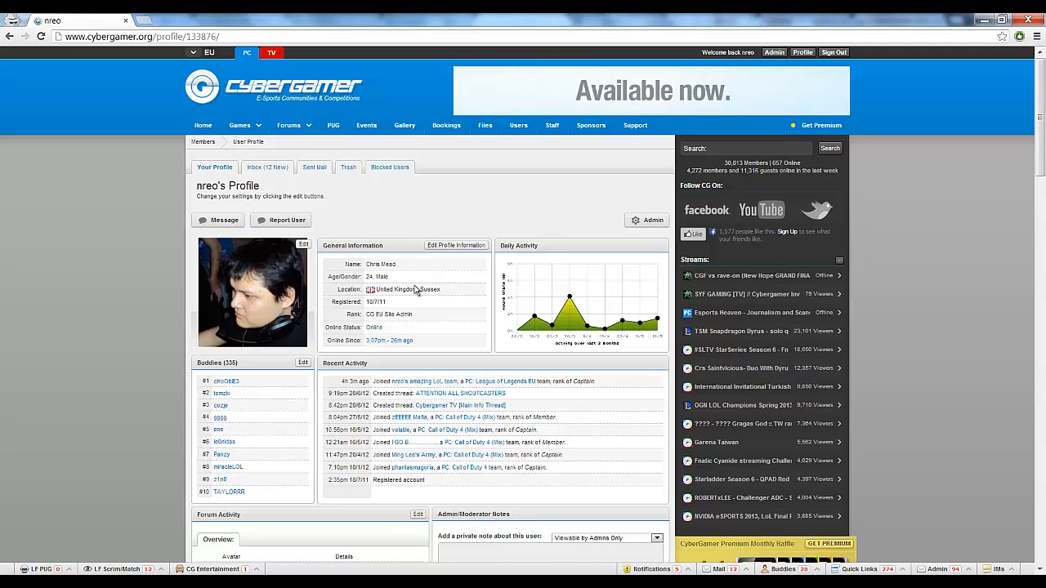
{"action": "scroll", "scroll_direction": "down", "scroll_amount": 3}
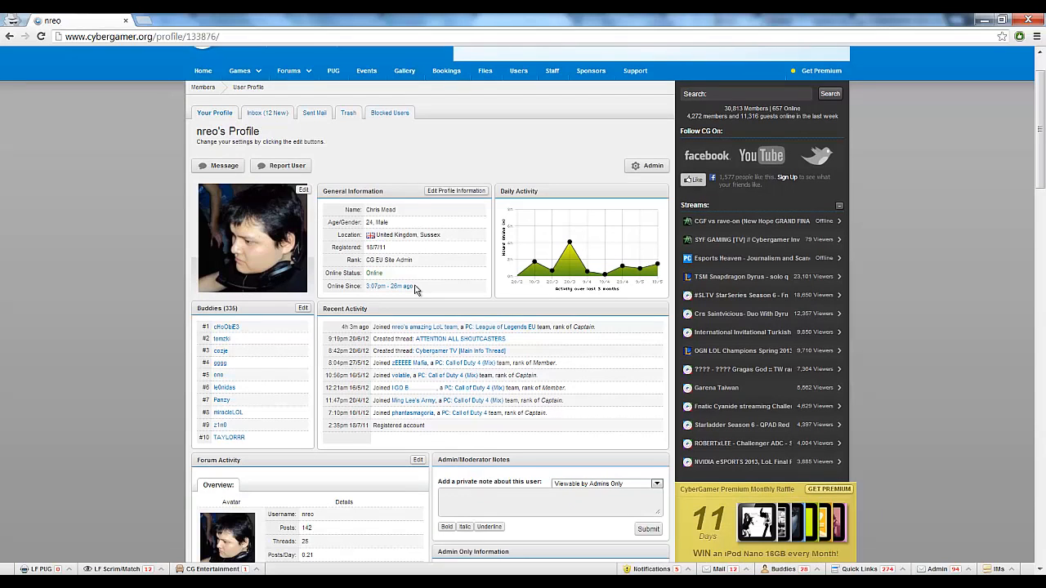
{"action": "mouse_move", "coordinate": [470, 281]}
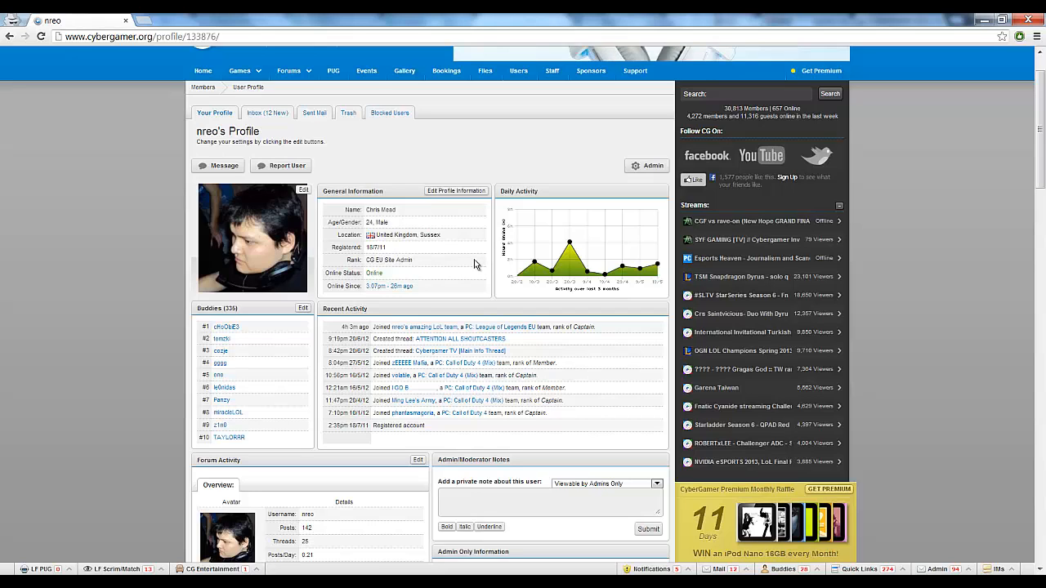
{"action": "mouse_move", "coordinate": [643, 562]}
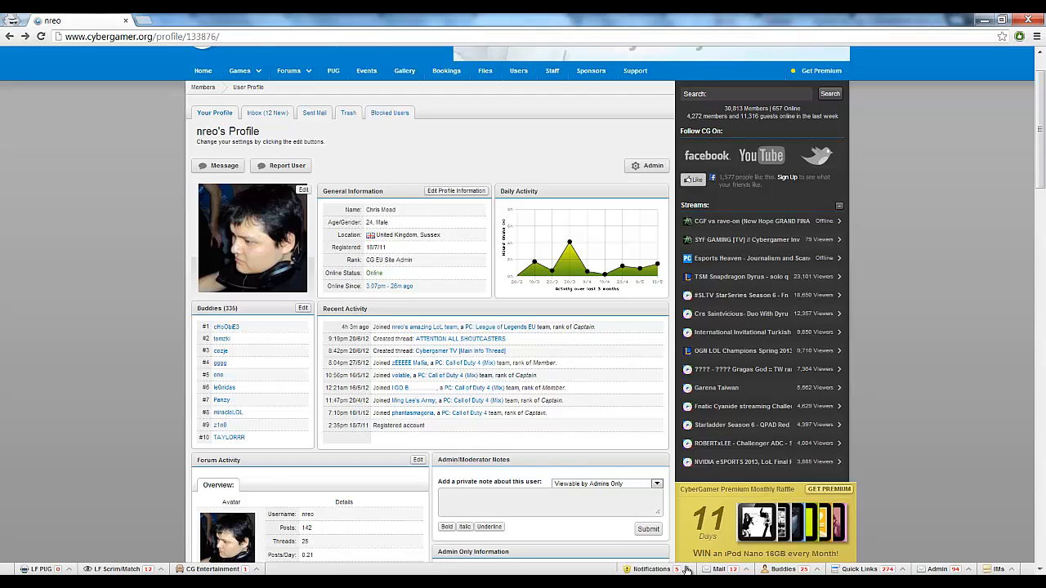
{"action": "left_click", "coordinate": [650, 569]}
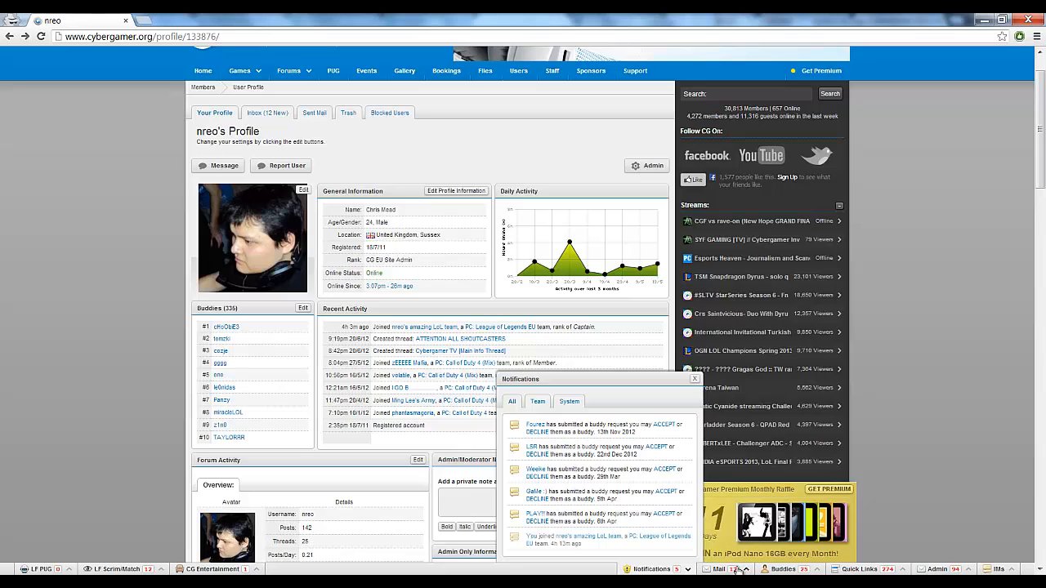
{"action": "left_click", "coordinate": [719, 569]}
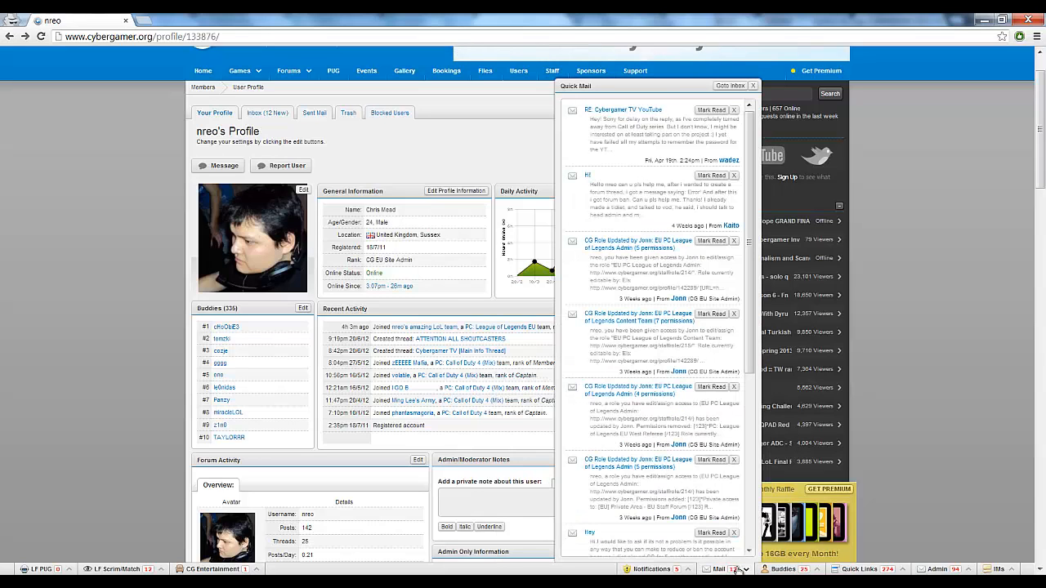
{"action": "left_click", "coordinate": [761, 85]}
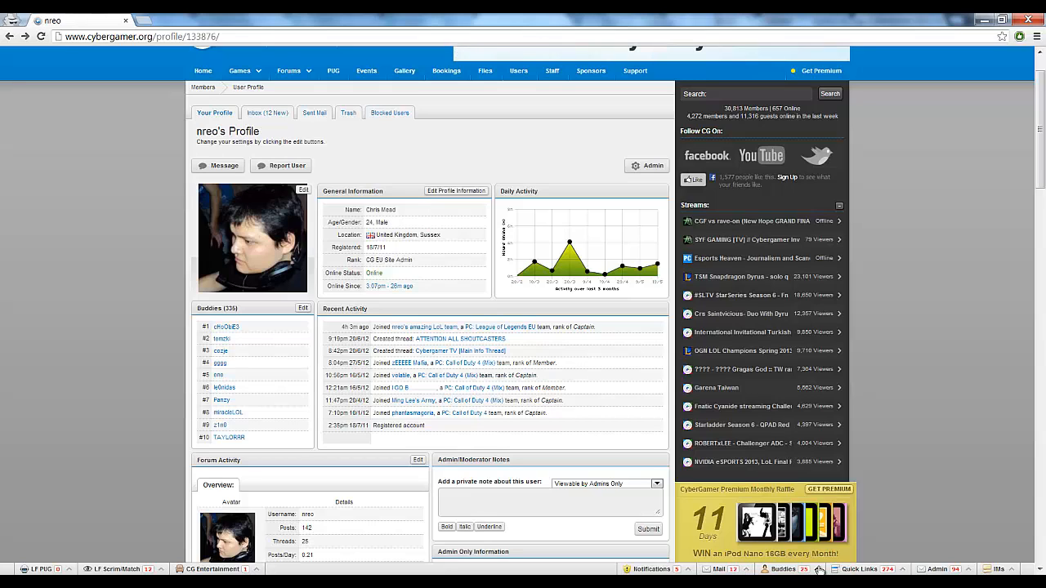
{"action": "left_click", "coordinate": [781, 569]}
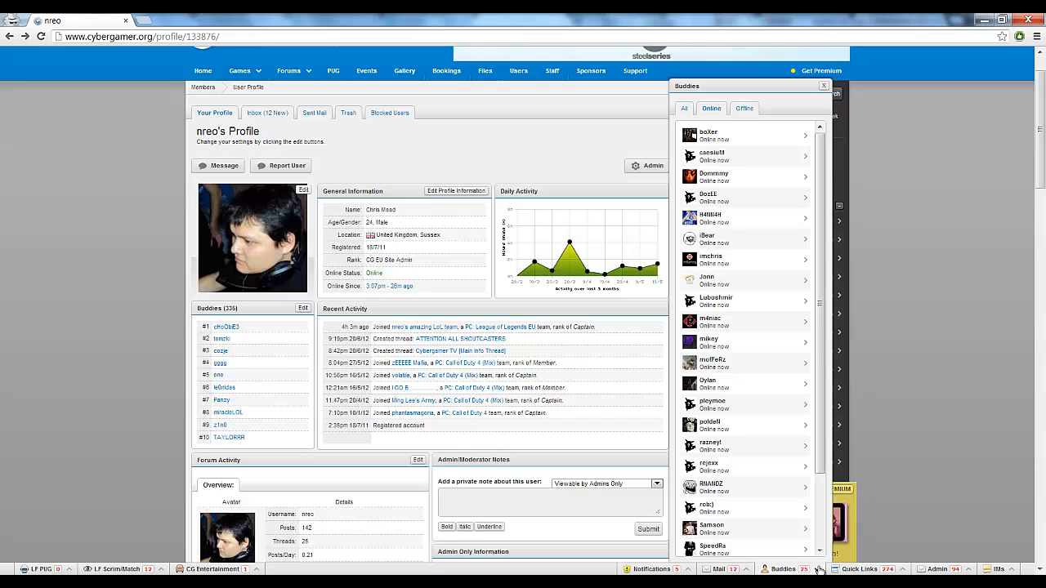
{"action": "left_click", "coordinate": [823, 85]}
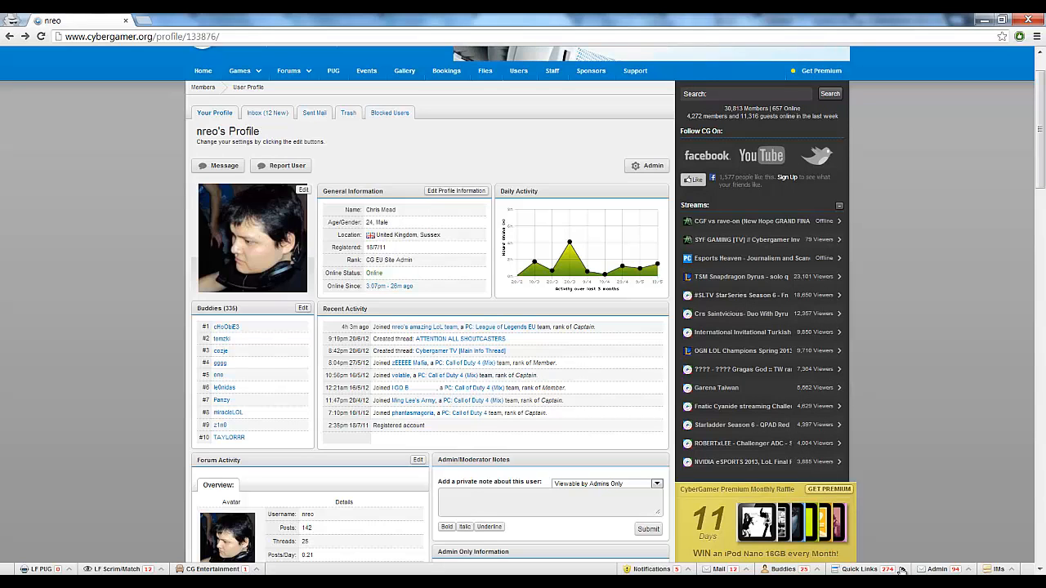
{"action": "left_click", "coordinate": [858, 569]}
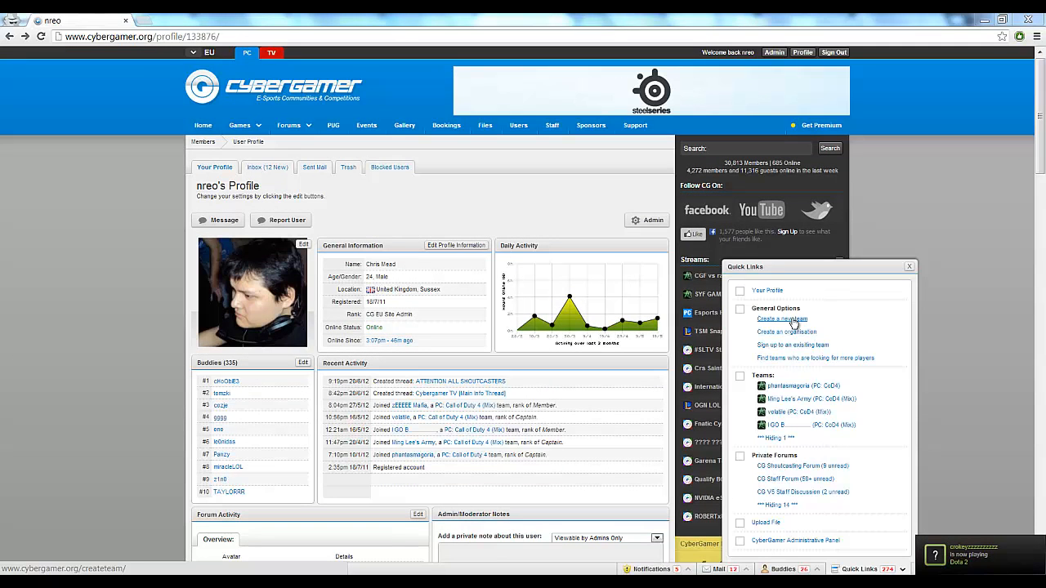
Step: Create the League of Legends EU team 'nreo's amazing team' with tag NaT via Quick Links
{"action": "left_click", "coordinate": [781, 319]}
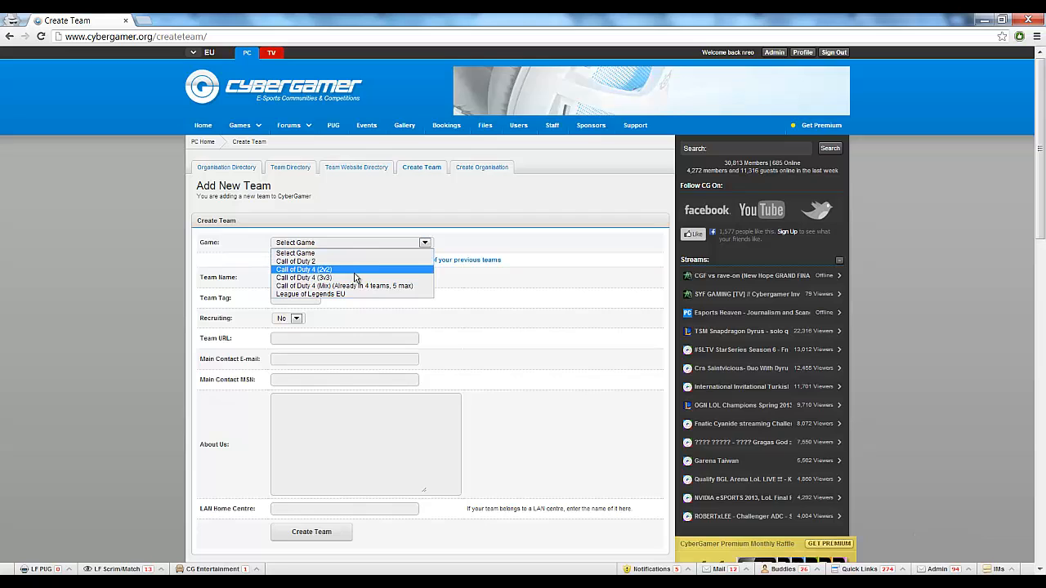
{"action": "mouse_move", "coordinate": [356, 278]}
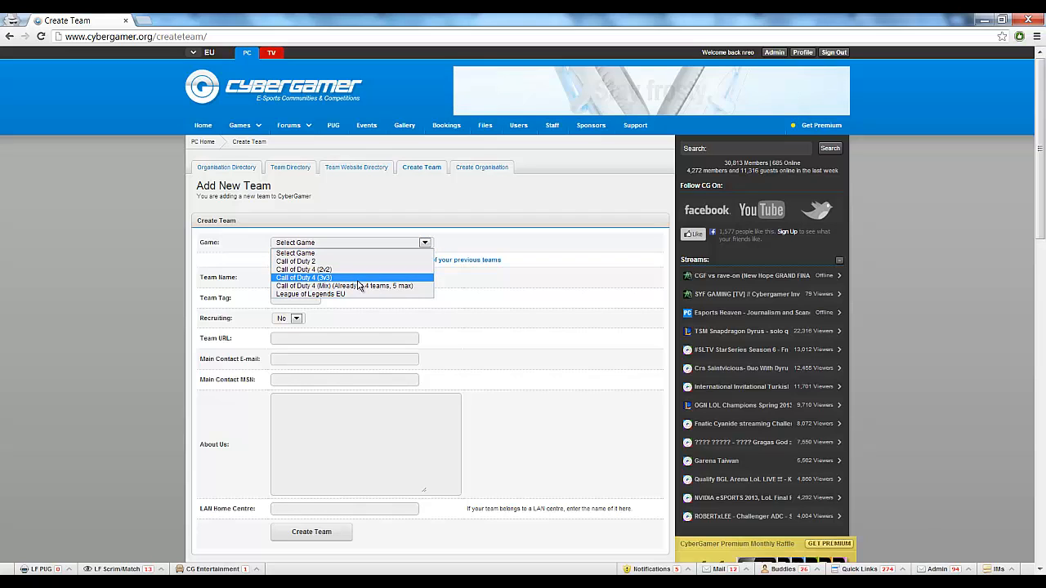
{"action": "left_click", "coordinate": [311, 295]}
{"action": "type", "text": "NaT"}
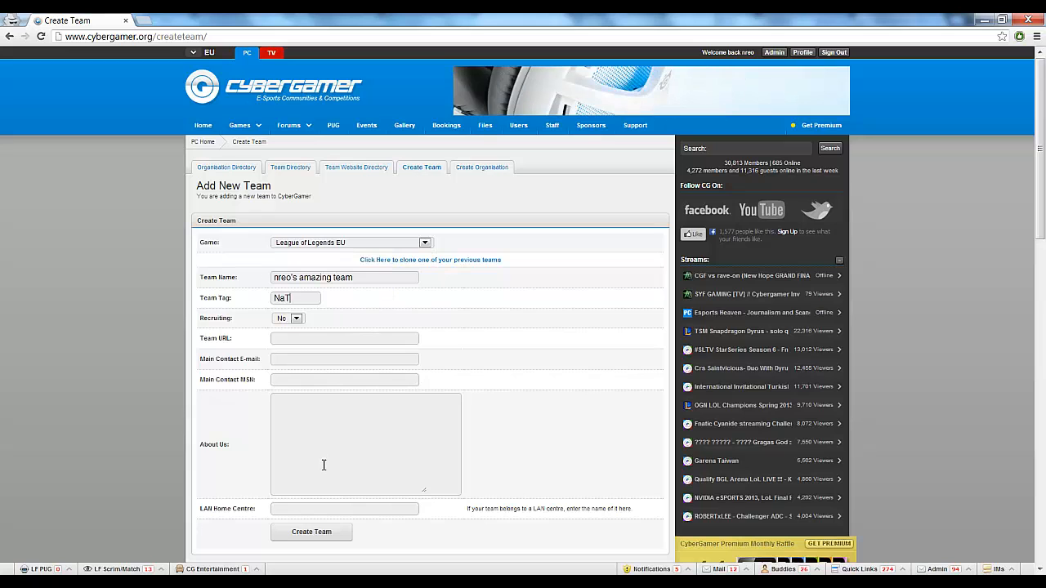
{"action": "left_click", "coordinate": [311, 533]}
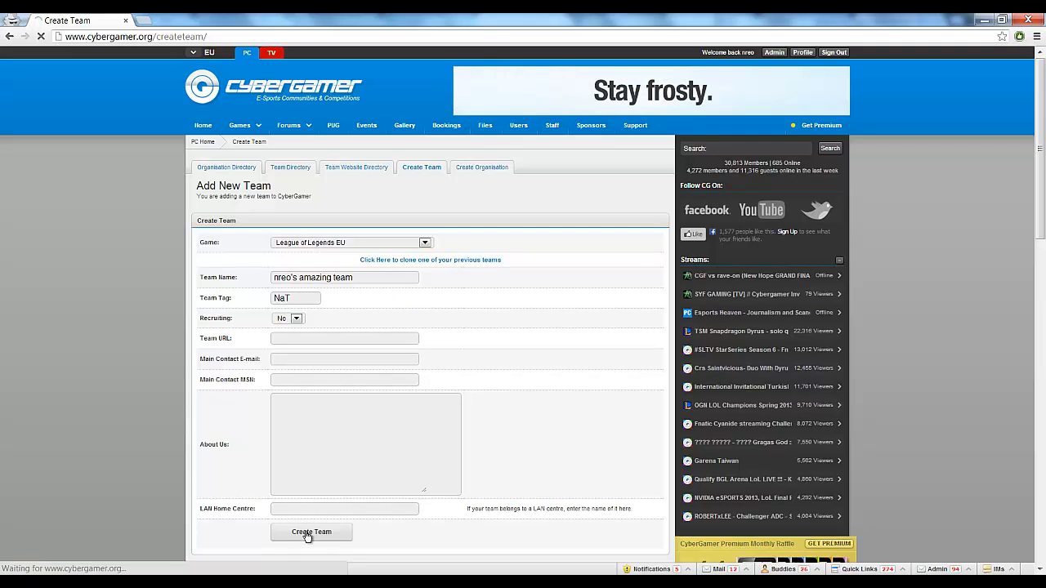
{"action": "left_click", "coordinate": [311, 532]}
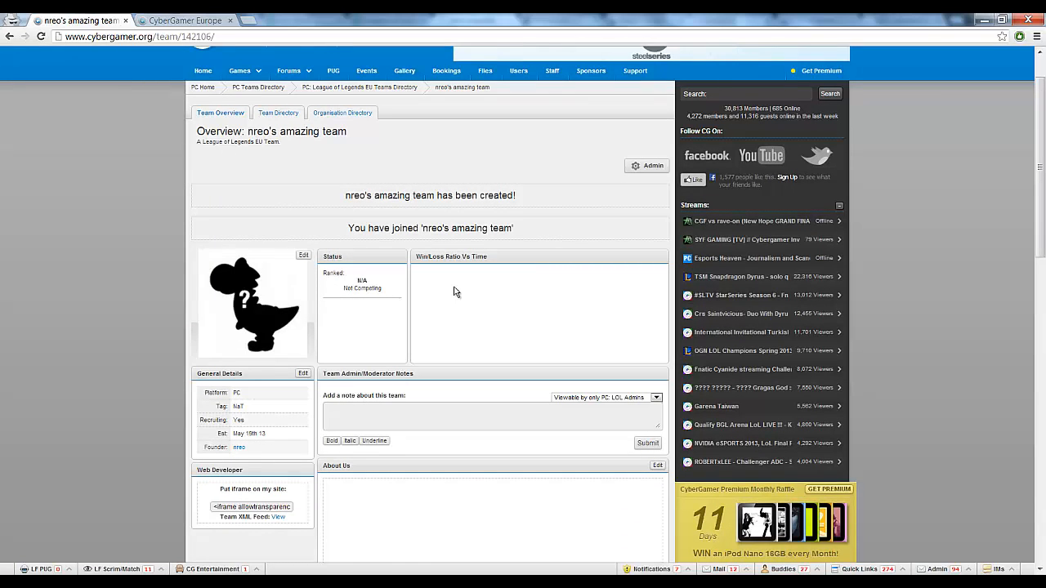
Step: Review the team's Edit Members popup and notifications, then go to the PC gaming home page
{"action": "scroll", "scroll_direction": "down", "scroll_amount": 3}
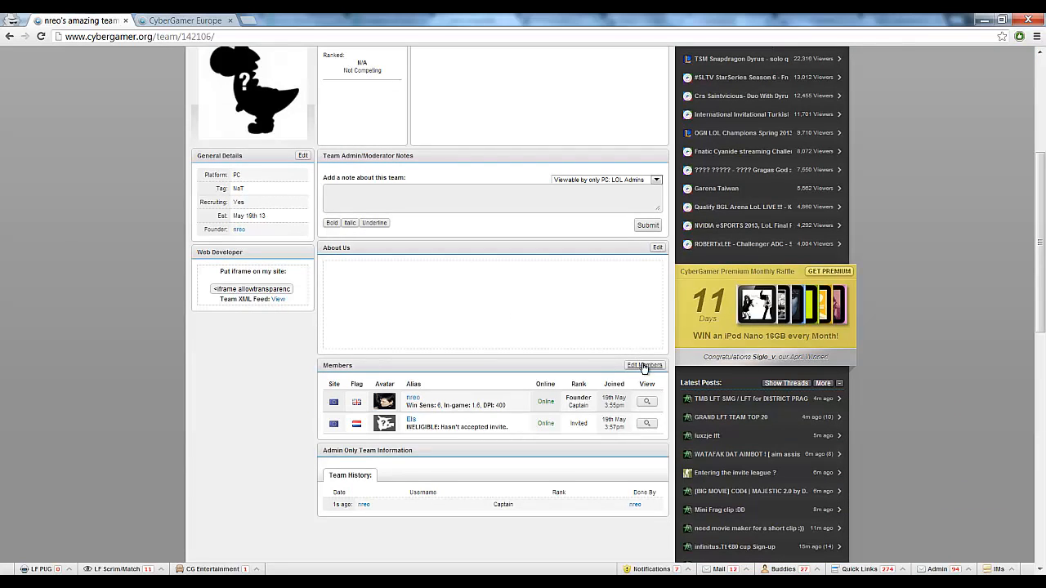
{"action": "left_click", "coordinate": [644, 366]}
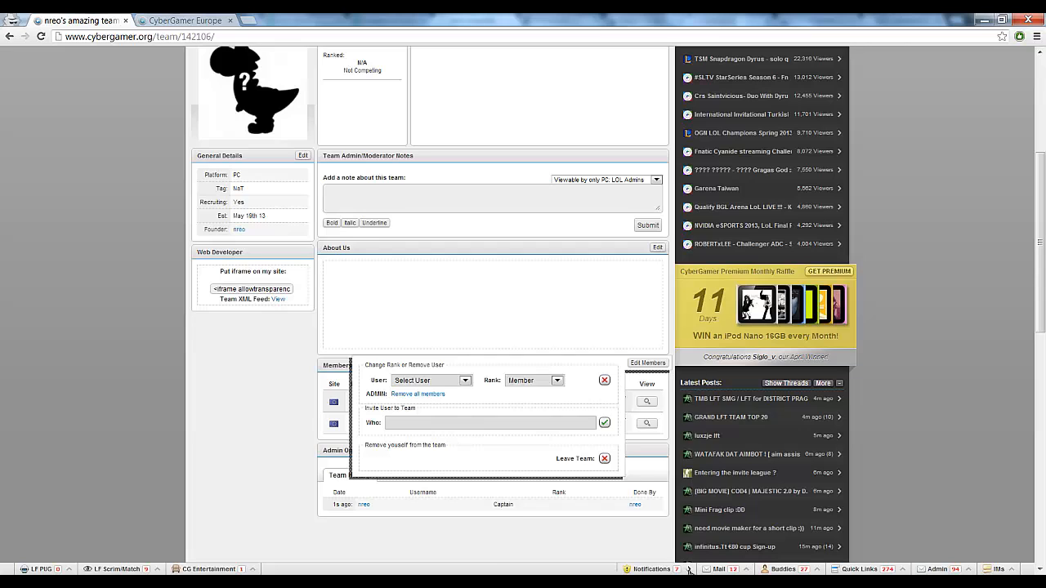
{"action": "left_click", "coordinate": [650, 569]}
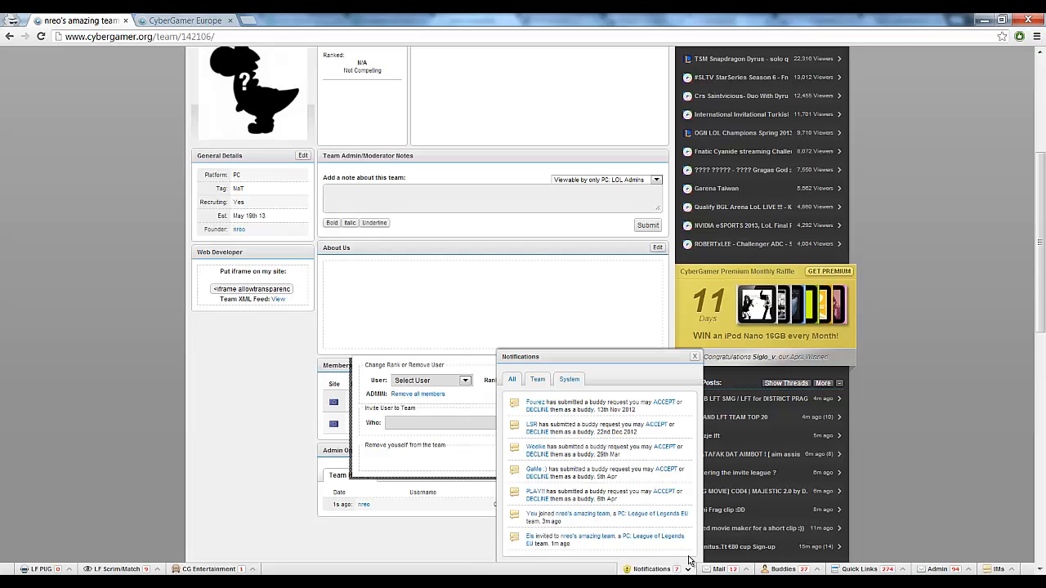
{"action": "mouse_move", "coordinate": [678, 513]}
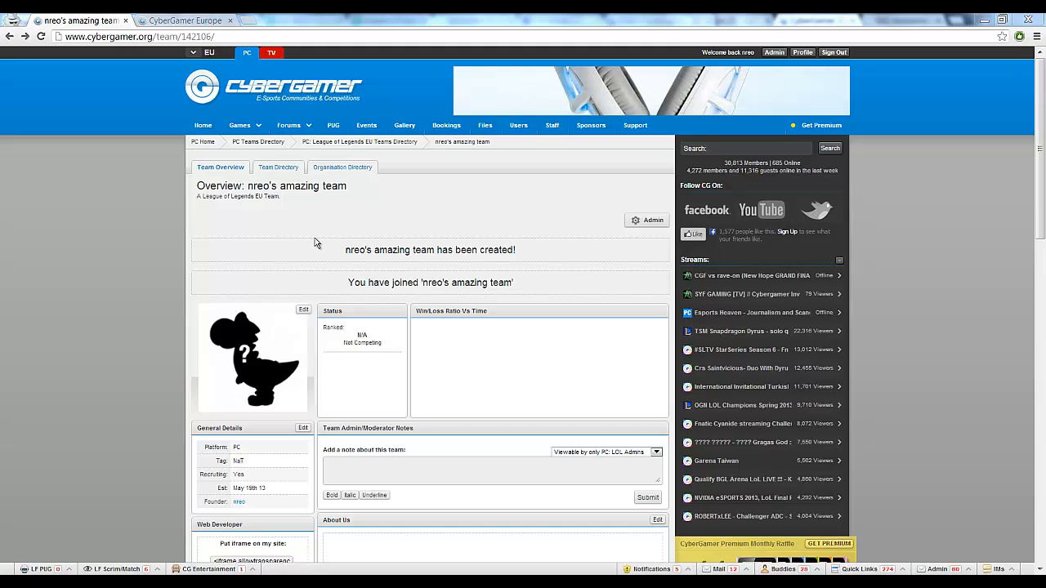
{"action": "left_click", "coordinate": [202, 124]}
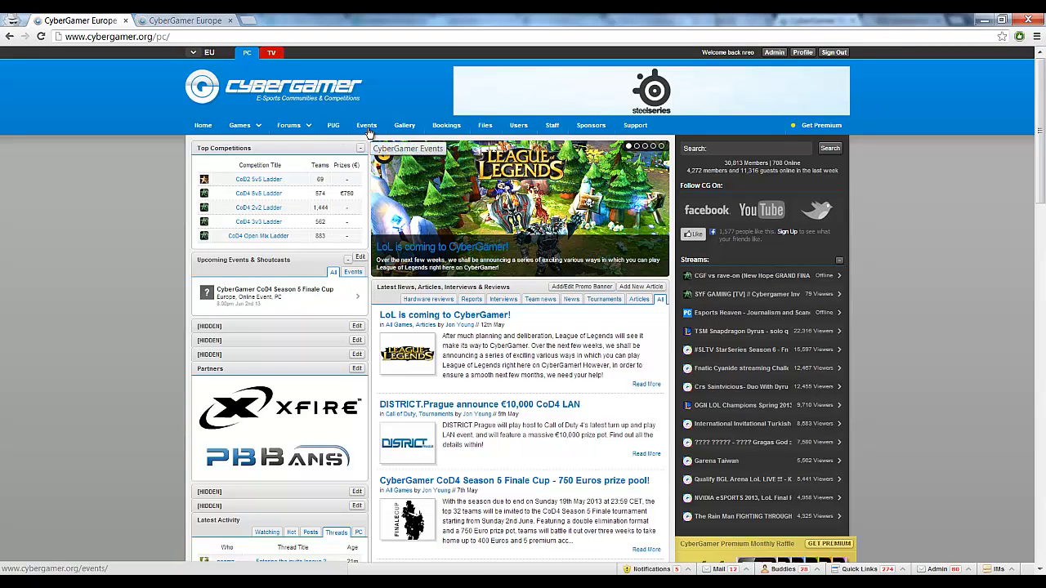
Step: From Events, reach the SteelSeries League of Legends Challenge event and its tournament page
{"action": "left_click", "coordinate": [366, 124]}
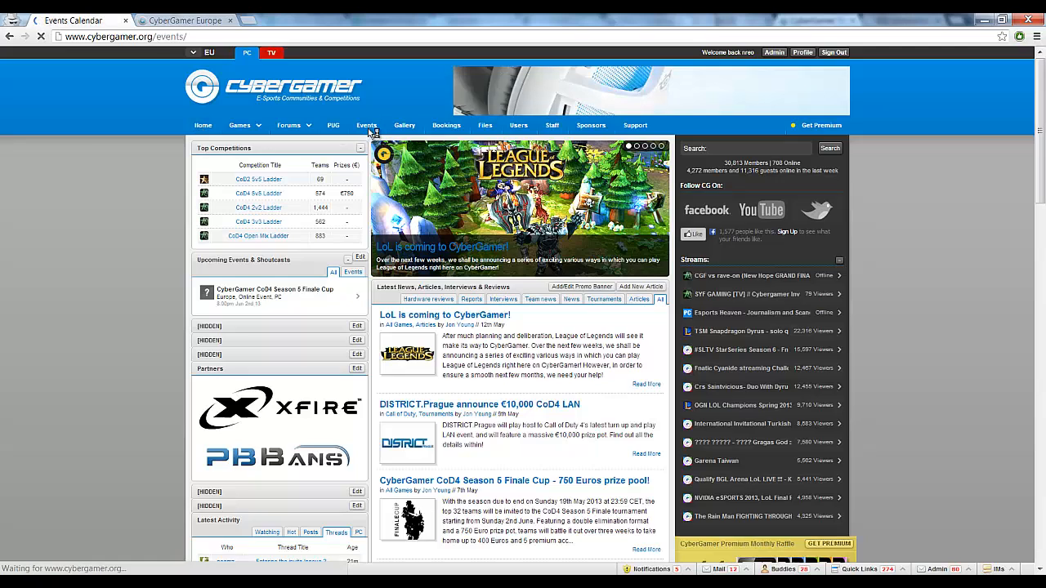
{"action": "left_click", "coordinate": [366, 124]}
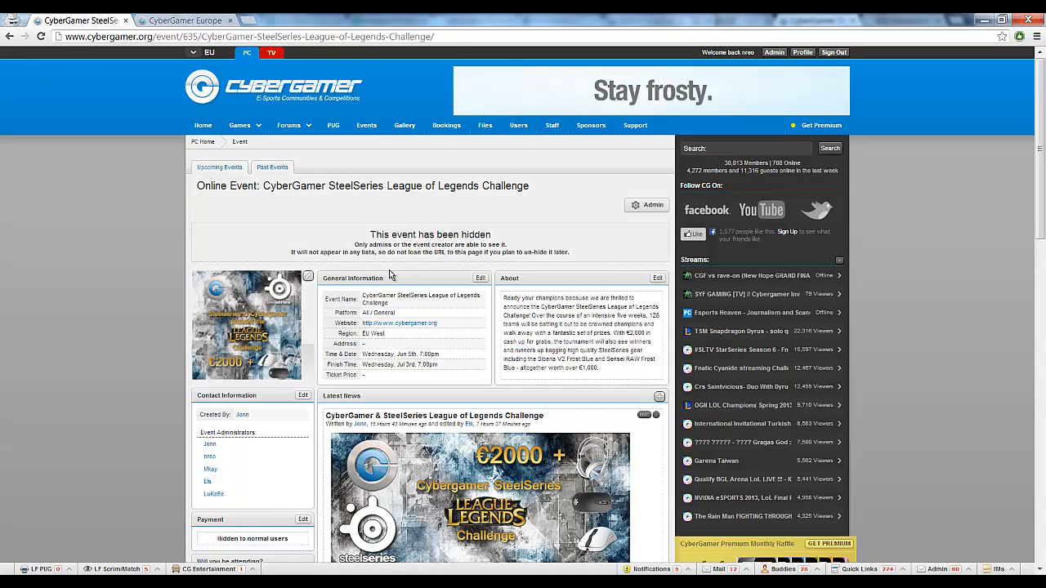
{"action": "scroll", "scroll_direction": "down", "scroll_amount": 3}
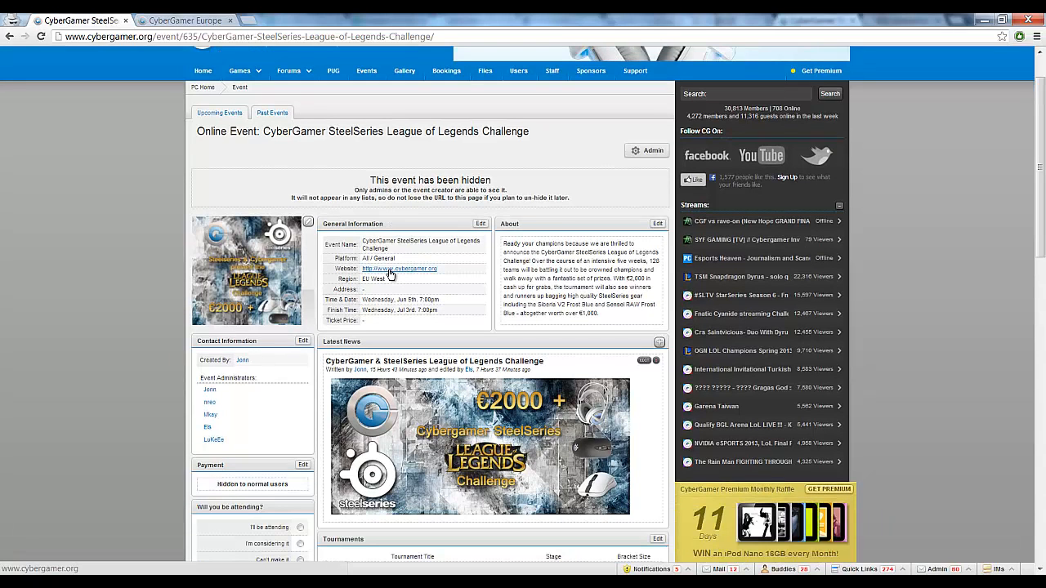
{"action": "scroll", "scroll_direction": "down", "scroll_amount": 3}
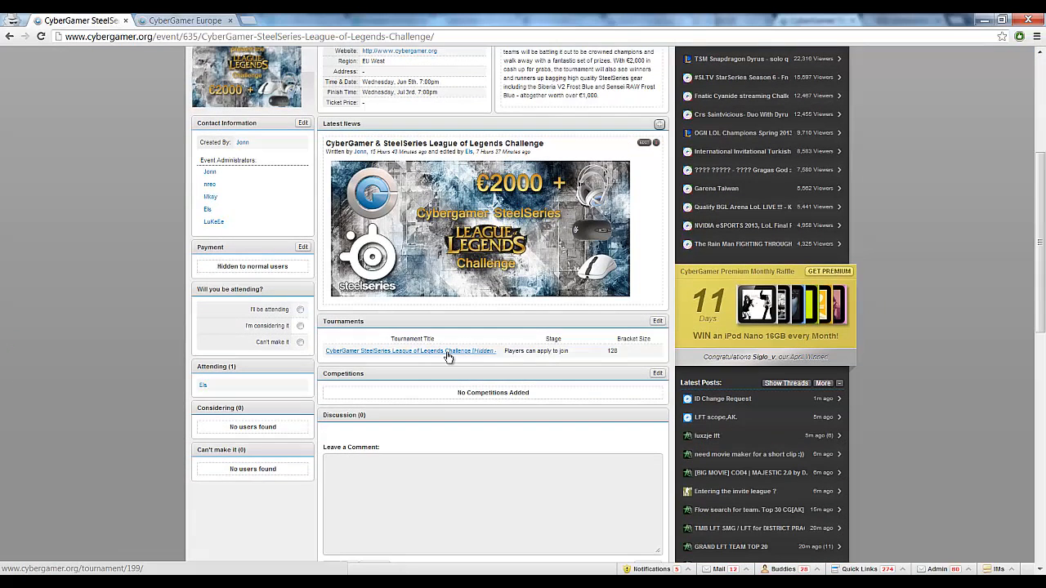
{"action": "left_click", "coordinate": [408, 350]}
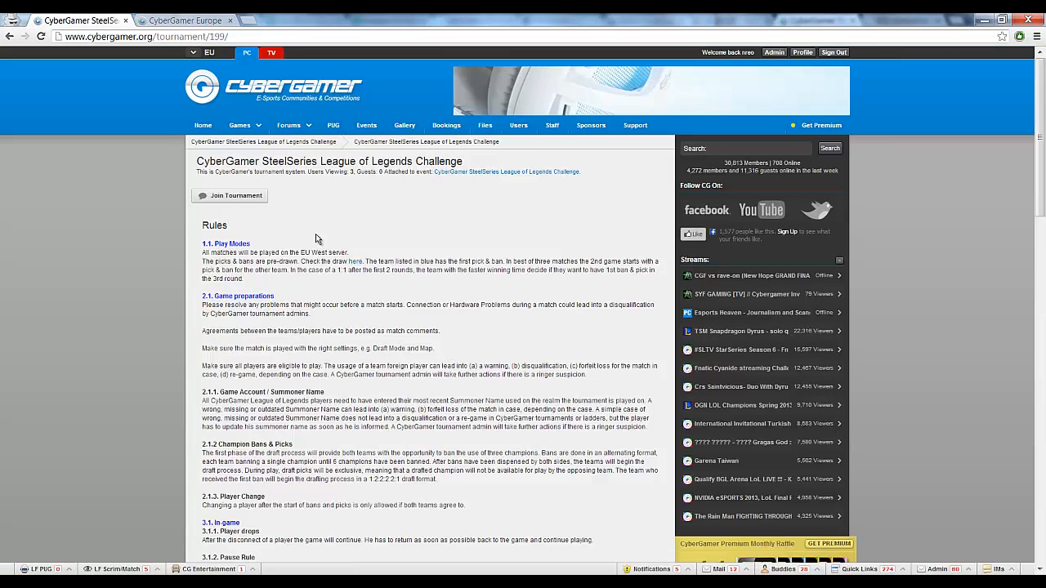
Step: Join the tournament with the existing CG team and confirm the 'Are you sure?' prompt
{"action": "left_click", "coordinate": [232, 196]}
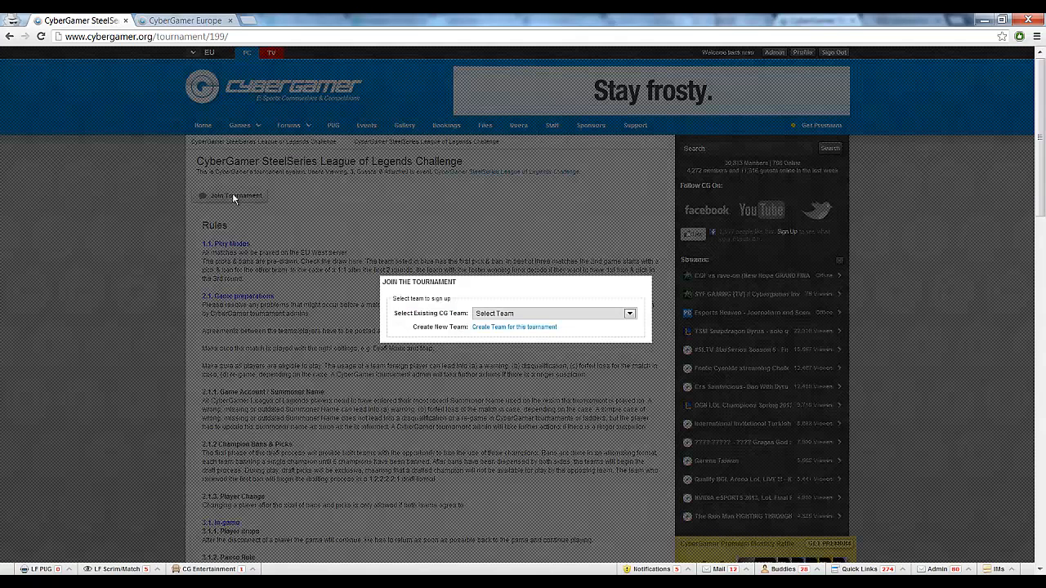
{"action": "left_click", "coordinate": [630, 314]}
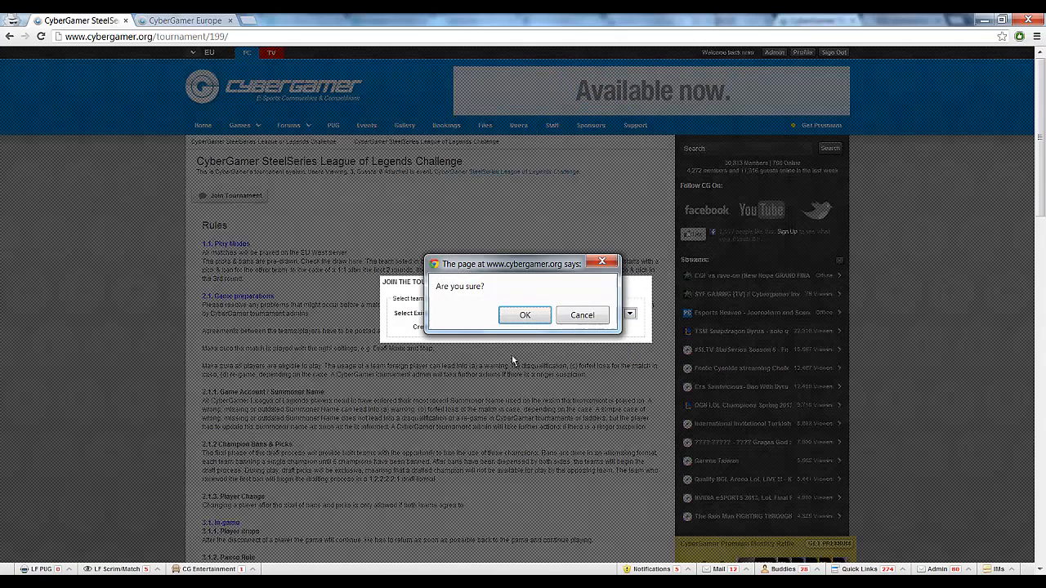
{"action": "left_click", "coordinate": [525, 314]}
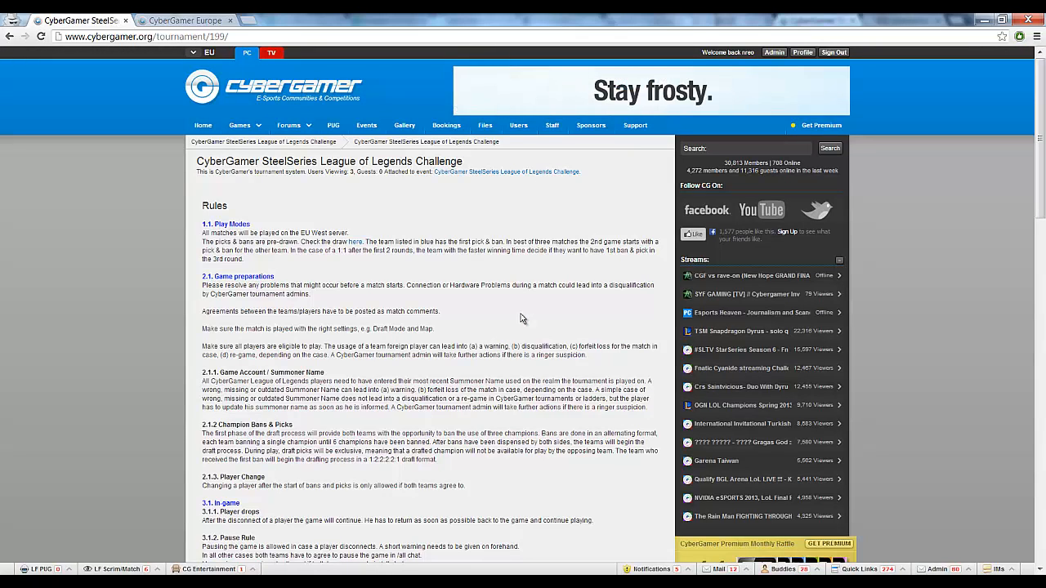
{"action": "mouse_move", "coordinate": [362, 274]}
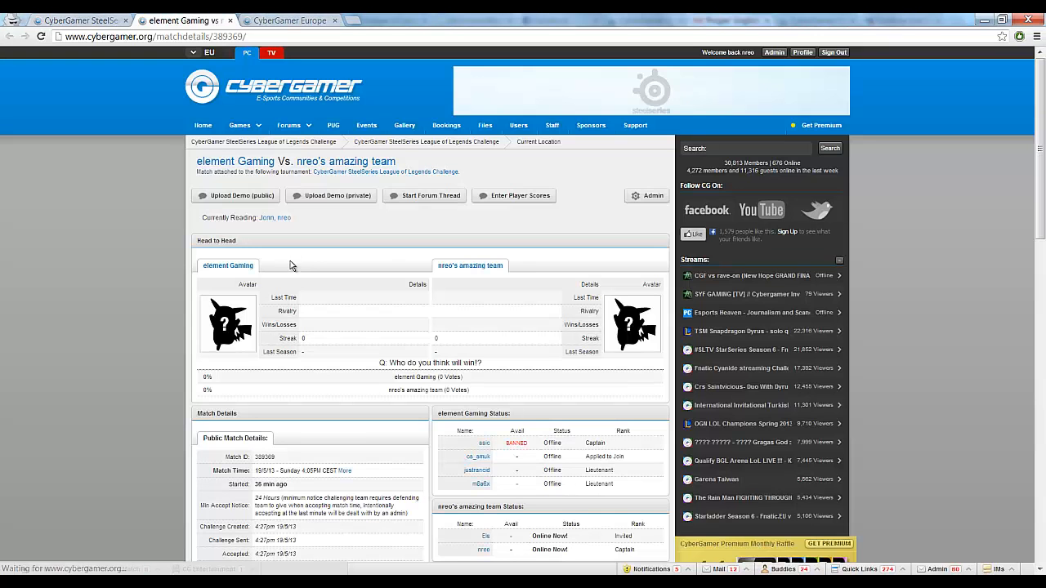
Step: Scroll through the element Gaming vs nreo's amazing team match details, score submission, uploads and chat
{"action": "scroll", "scroll_direction": "down", "scroll_amount": 3}
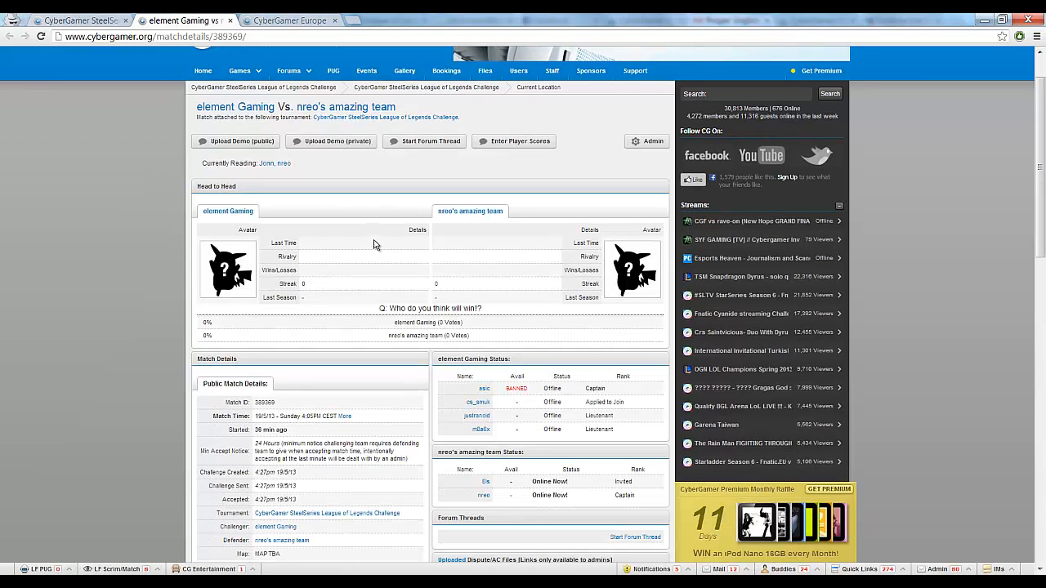
{"action": "mouse_move", "coordinate": [392, 251]}
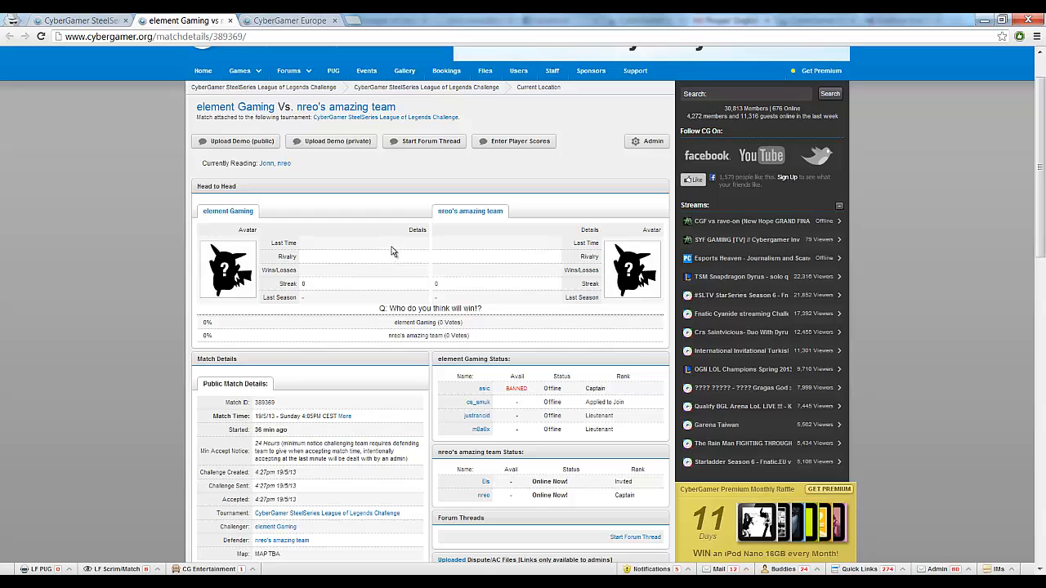
{"action": "scroll", "scroll_direction": "down", "scroll_amount": 3}
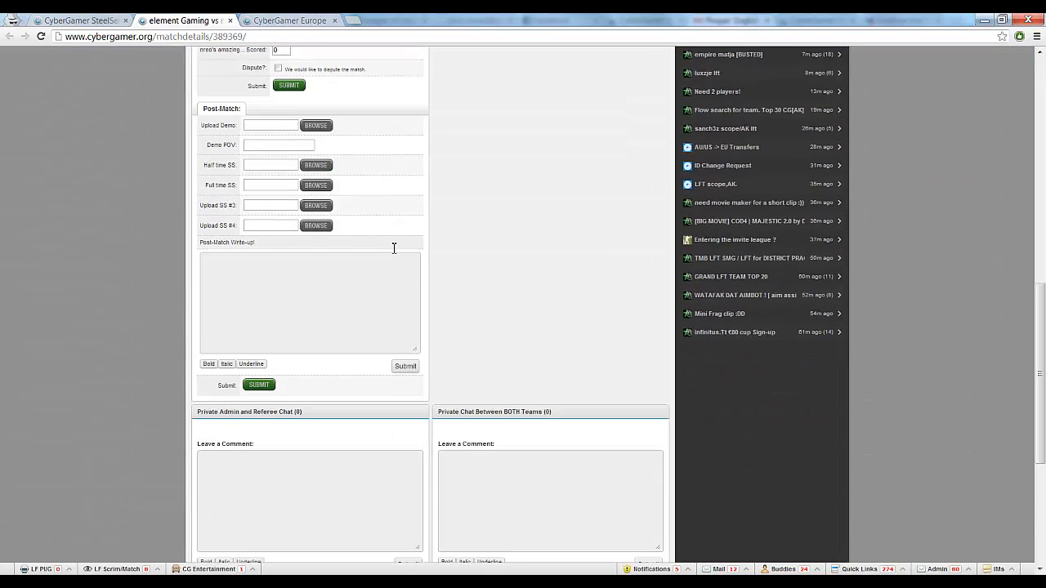
{"action": "scroll", "scroll_direction": "up", "scroll_amount": 3}
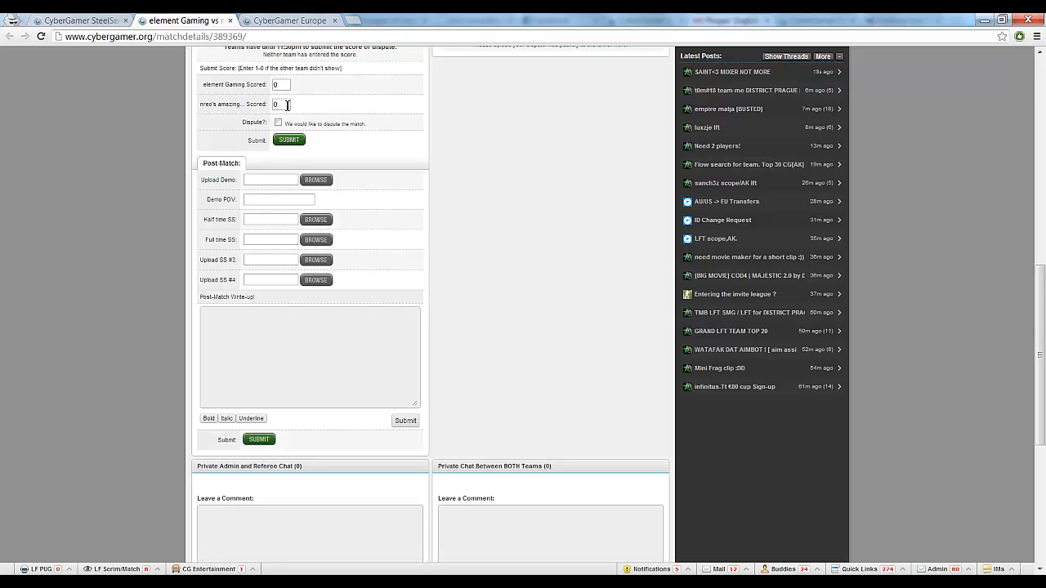
{"action": "mouse_move", "coordinate": [274, 123]}
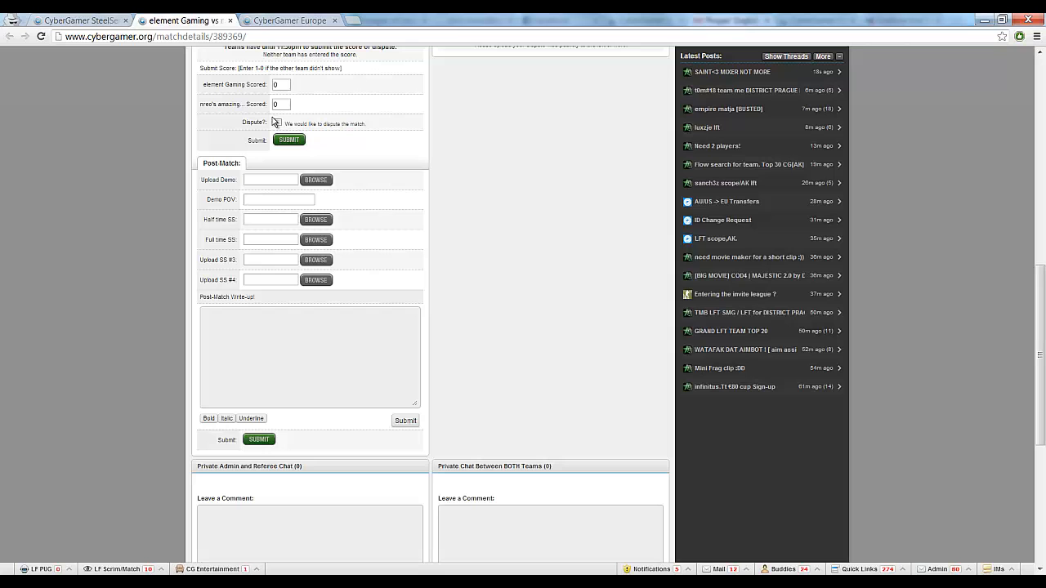
{"action": "scroll", "scroll_direction": "up", "scroll_amount": 3}
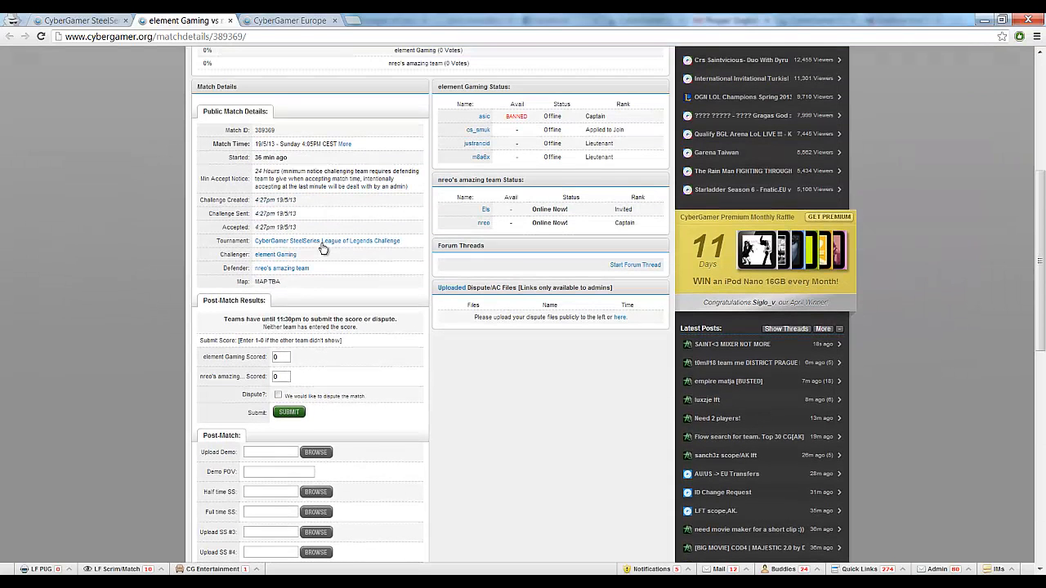
{"action": "scroll", "scroll_direction": "down", "scroll_amount": 3}
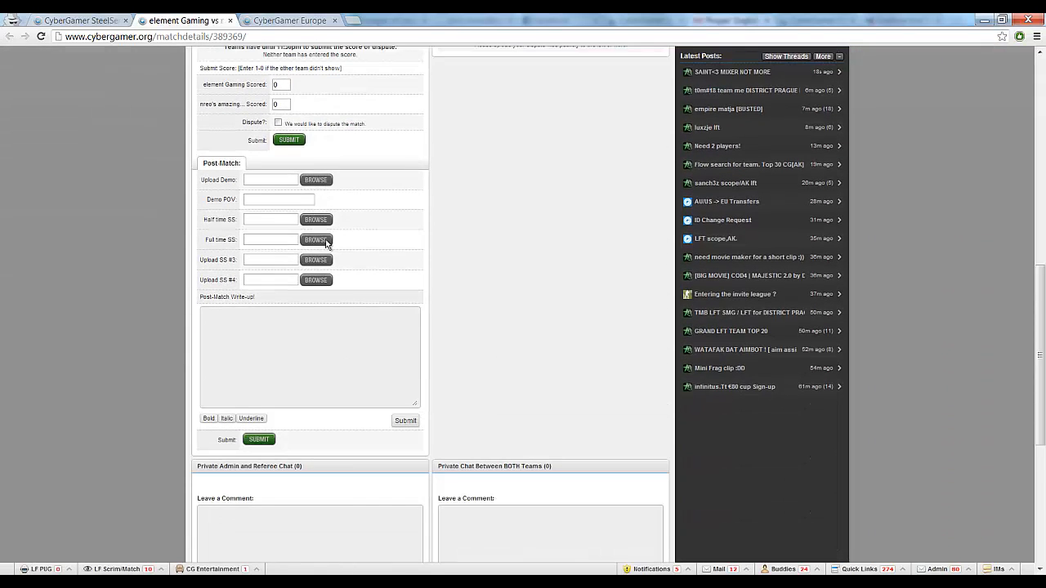
{"action": "scroll", "scroll_direction": "down", "scroll_amount": 3}
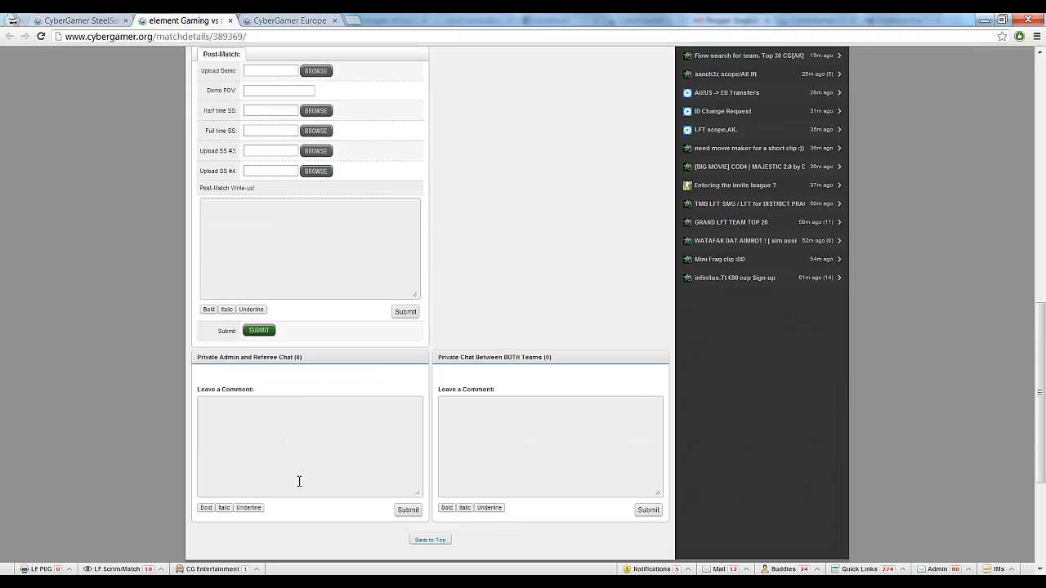
{"action": "scroll", "scroll_direction": "up", "scroll_amount": 3}
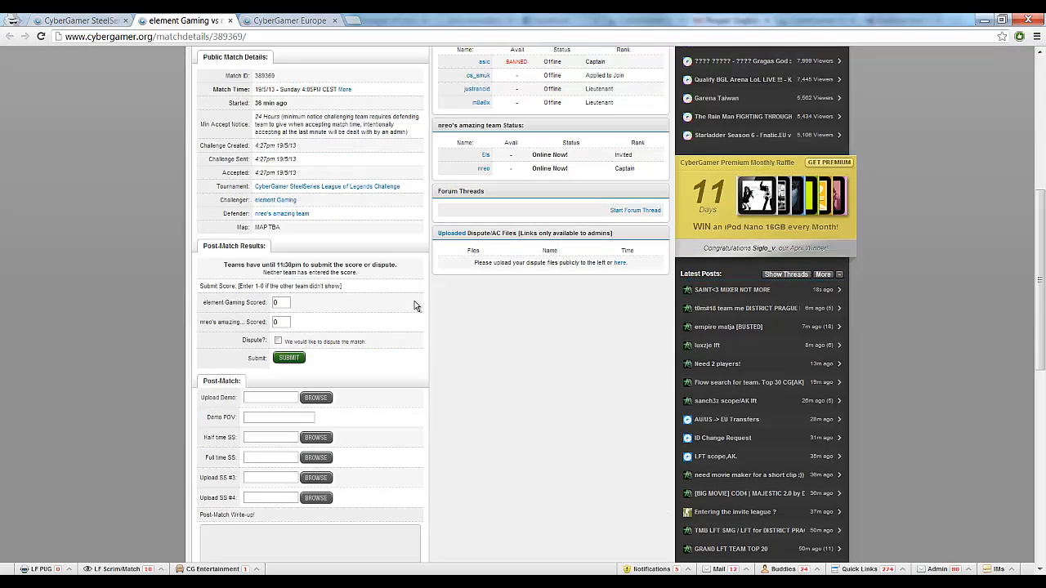
{"action": "scroll", "scroll_direction": "up", "scroll_amount": 3}
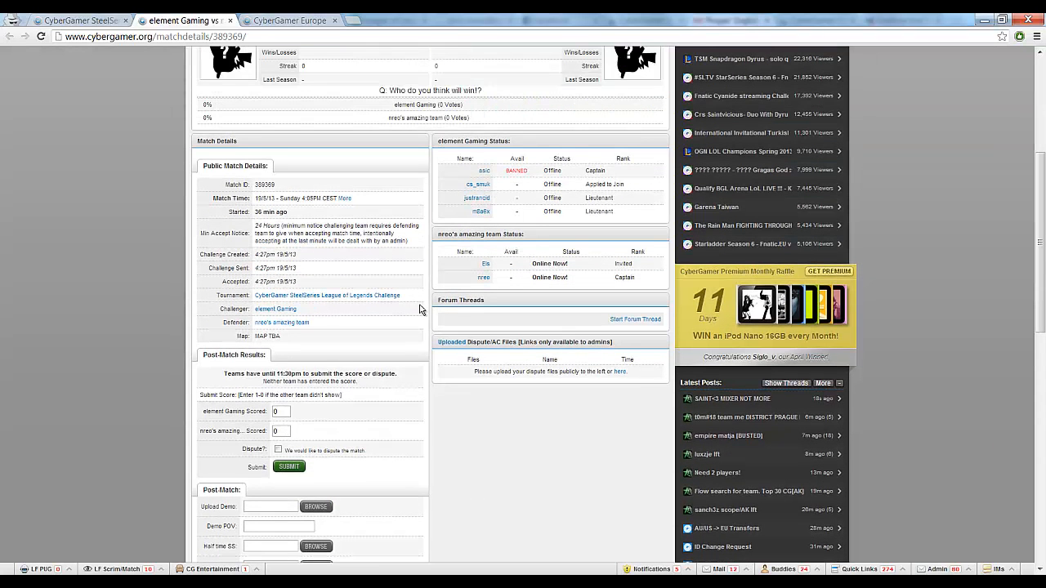